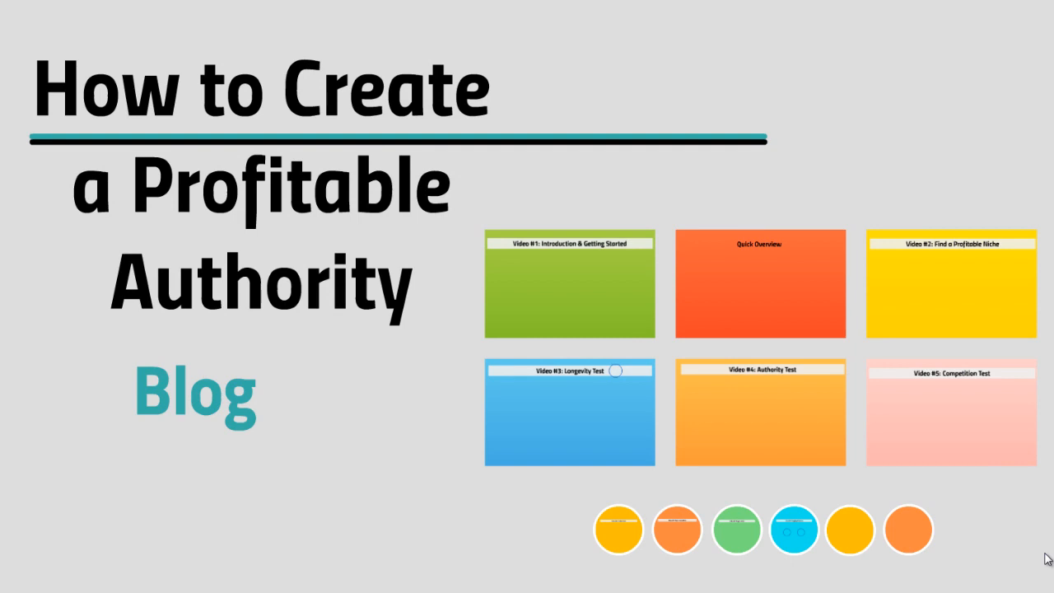
# Zoom into the orange Quick Overview frame to show its eight course videos, Introduction to Blog Post Creation
pyautogui.click(569, 284)
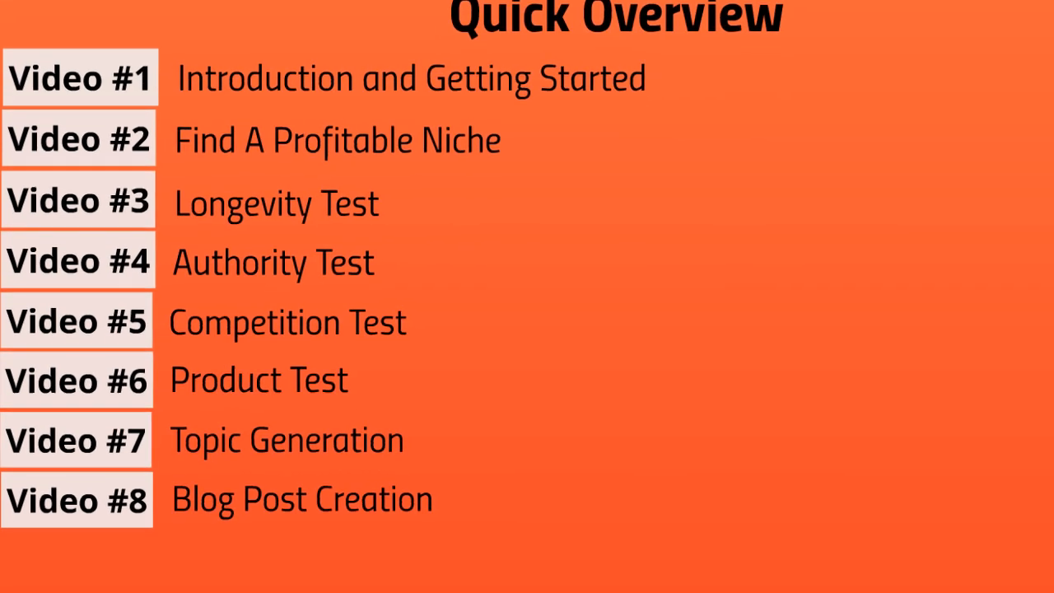
pyautogui.scroll(3)
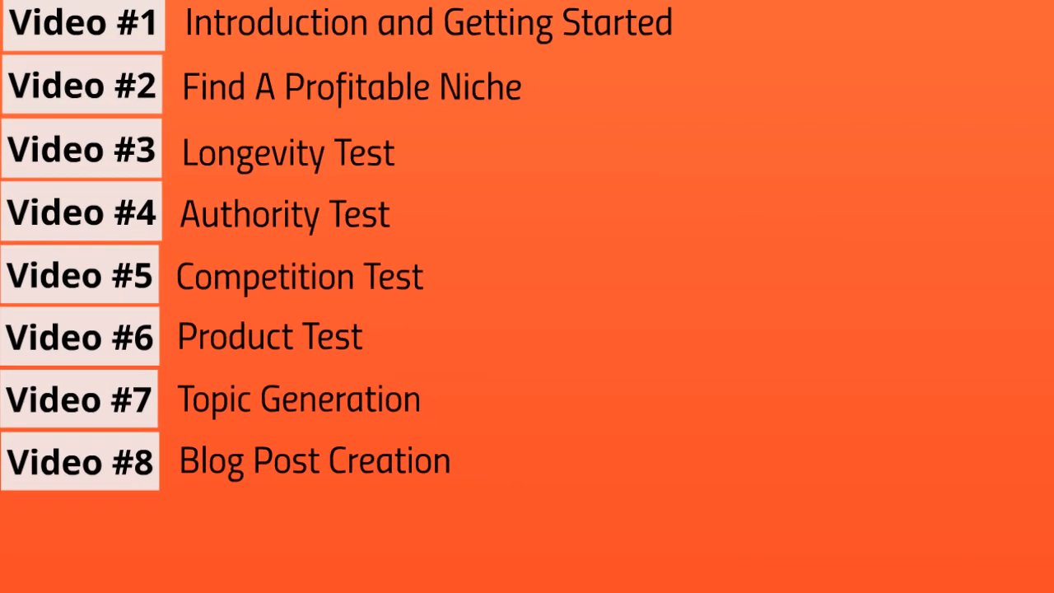